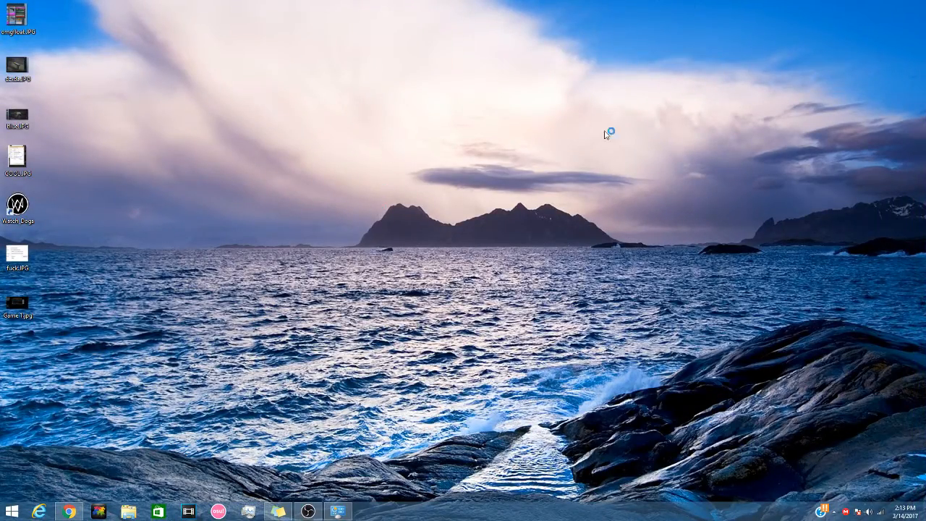
{"action": "mouse_move", "coordinate": [466, 375]}
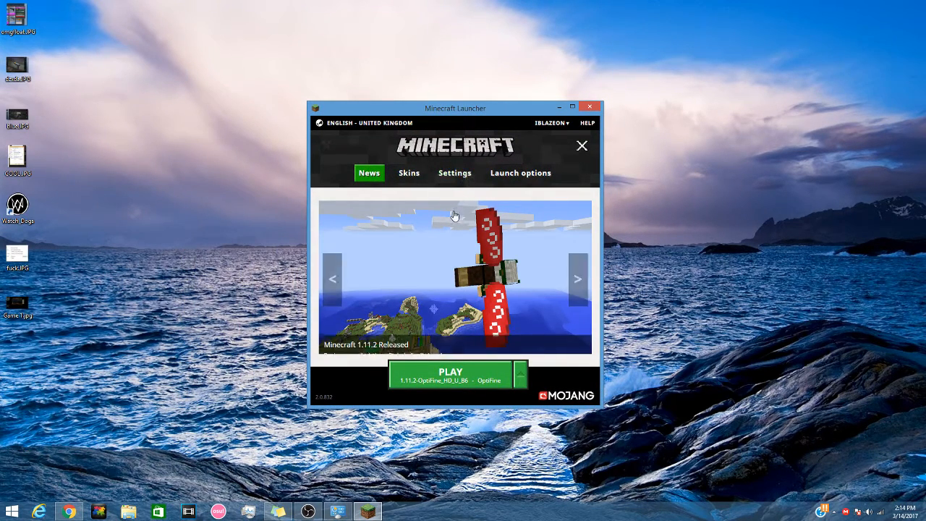
Step: Browse Settings and Skins, then show the launch profiles list with snapshot versions enabled
{"action": "left_click", "coordinate": [454, 174]}
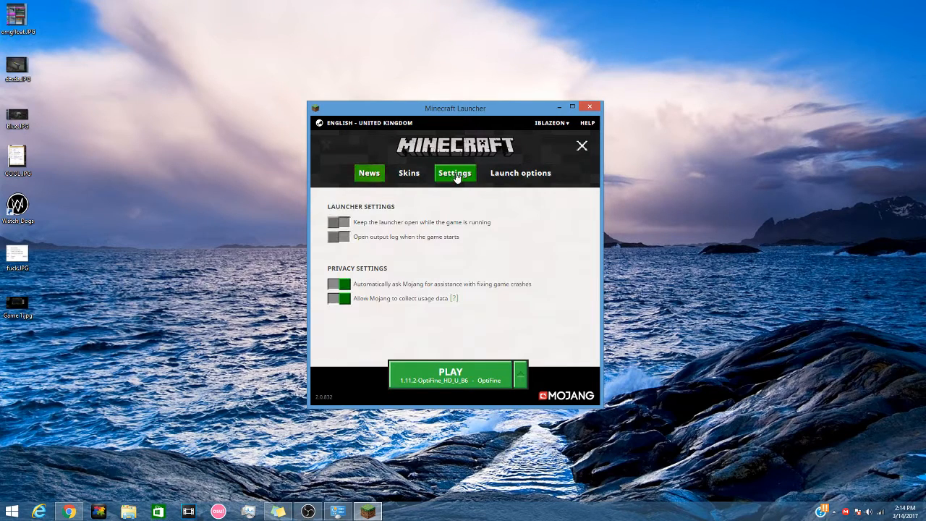
{"action": "left_click", "coordinate": [408, 174]}
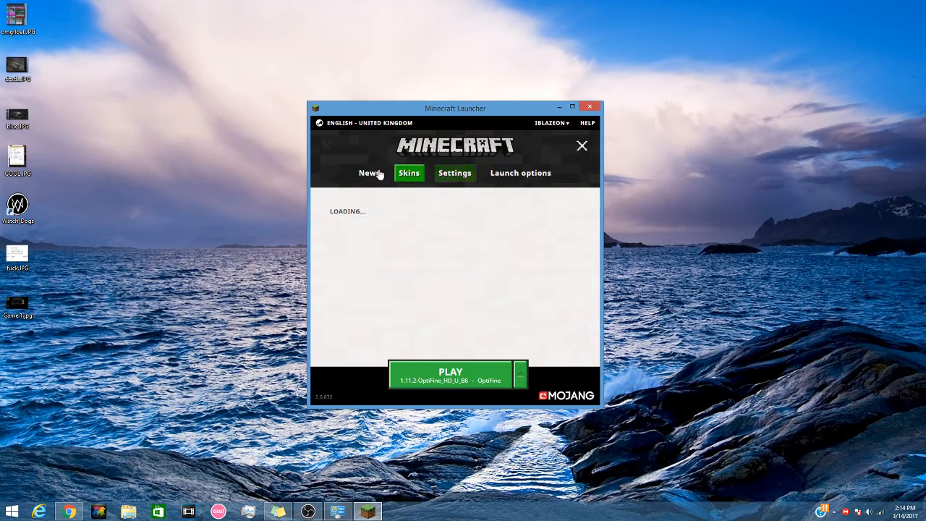
{"action": "left_click", "coordinate": [521, 174]}
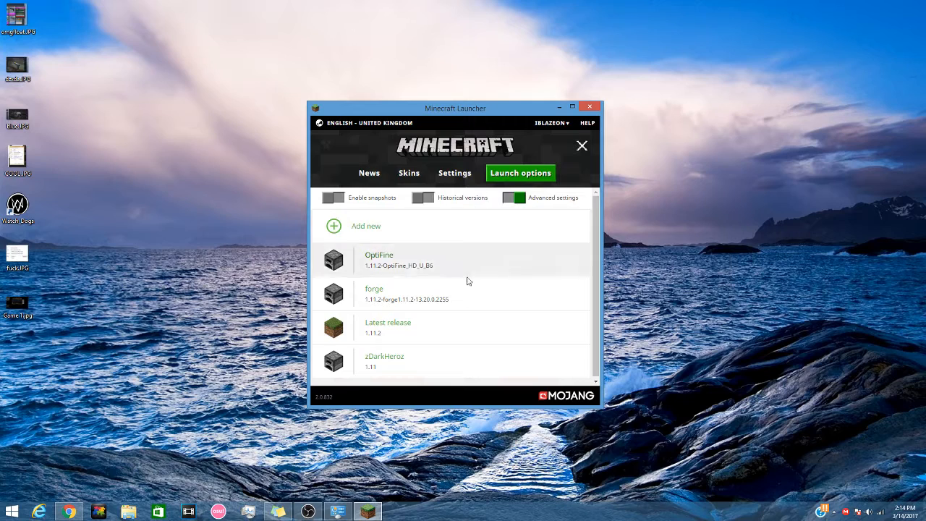
{"action": "mouse_move", "coordinate": [553, 274]}
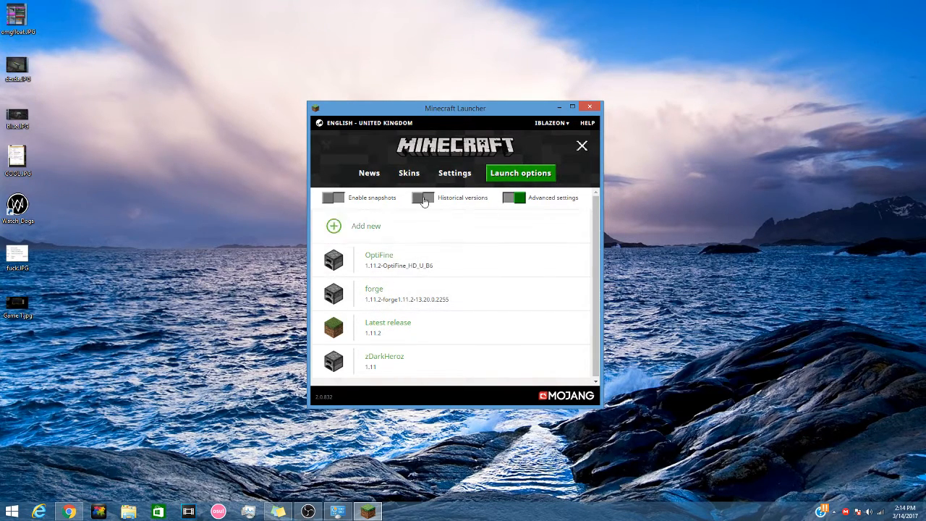
{"action": "left_click", "coordinate": [423, 197]}
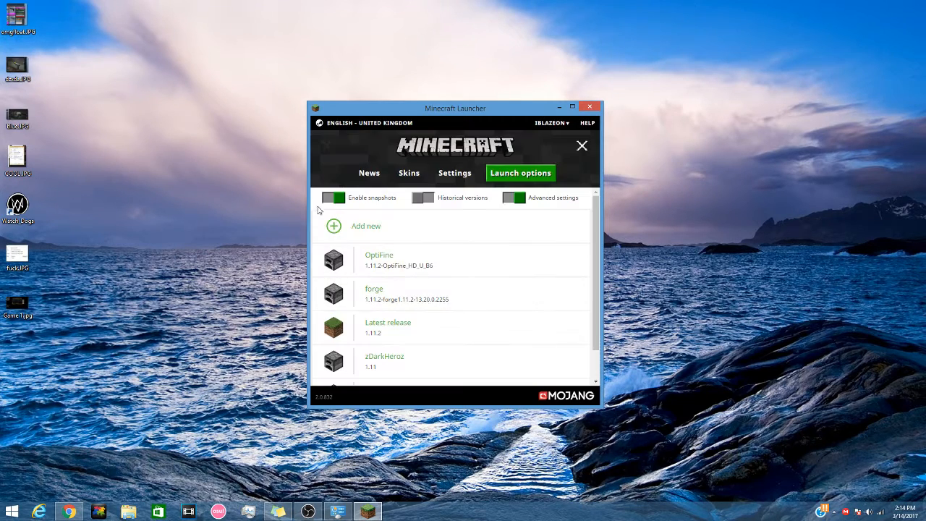
Step: Enable advanced settings, acknowledge the warning, and reach the OptiFine profile's JVM arguments toggle
{"action": "left_click", "coordinate": [514, 197]}
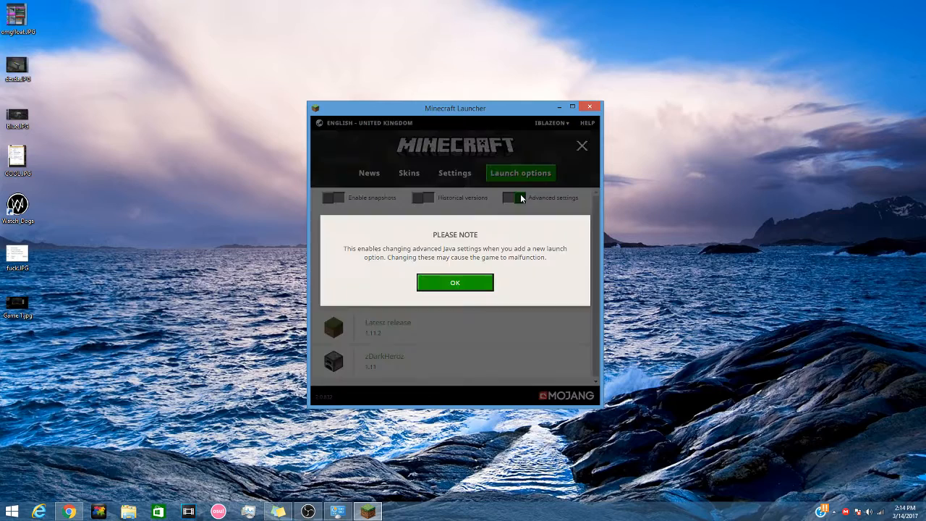
{"action": "left_click", "coordinate": [455, 283]}
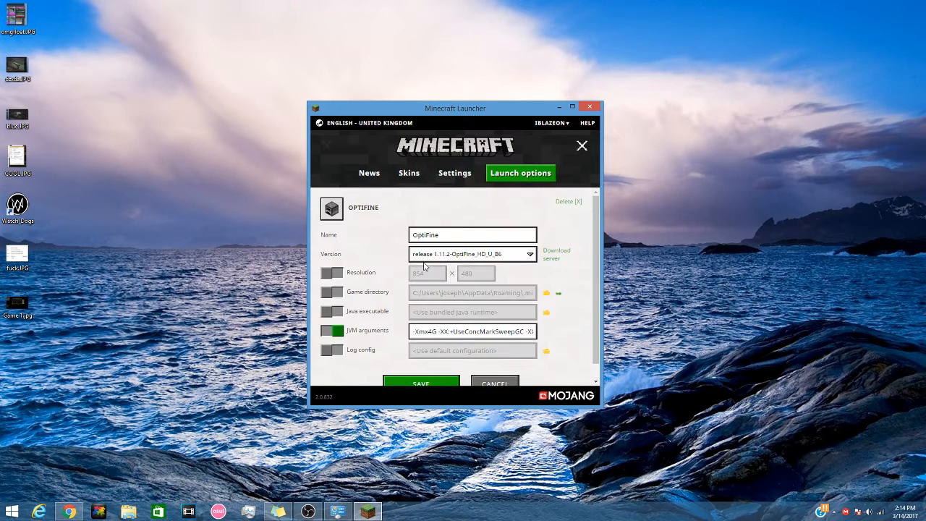
{"action": "scroll", "scroll_direction": "down", "scroll_amount": 3}
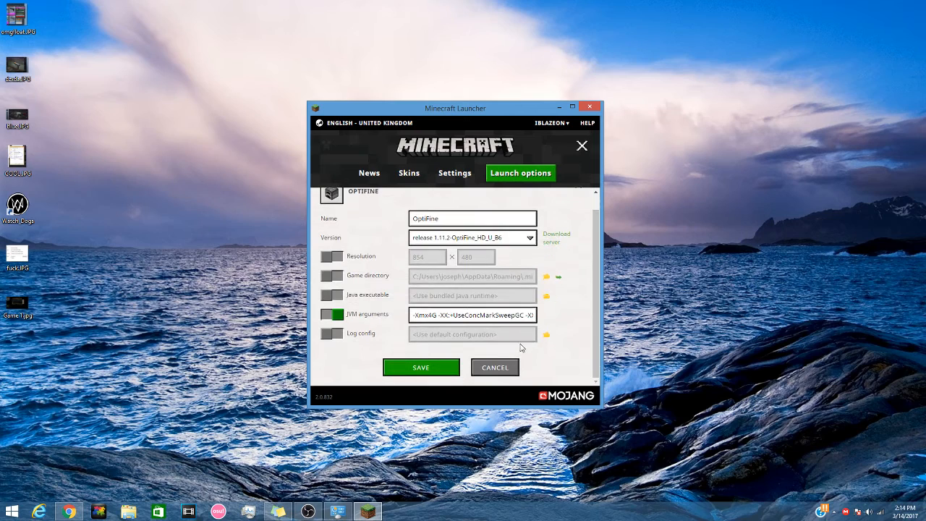
{"action": "left_click", "coordinate": [332, 314]}
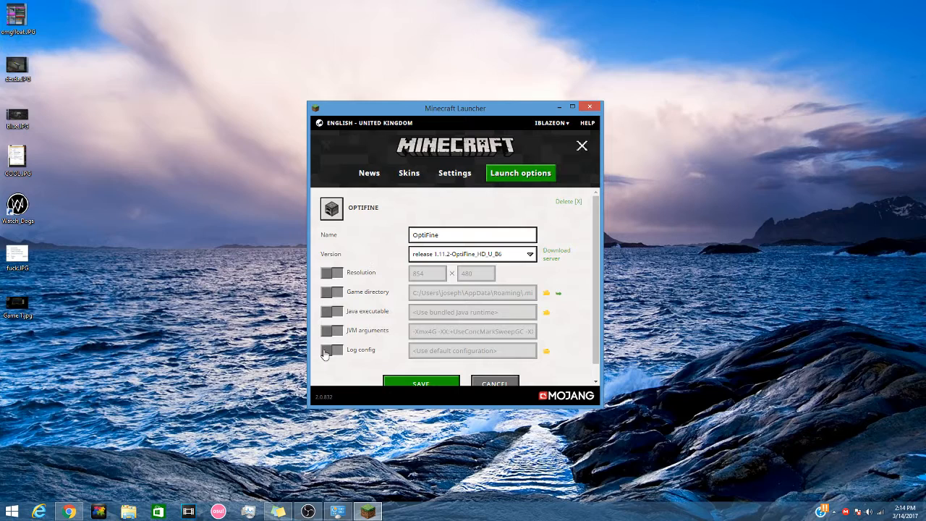
{"action": "left_click", "coordinate": [331, 292]}
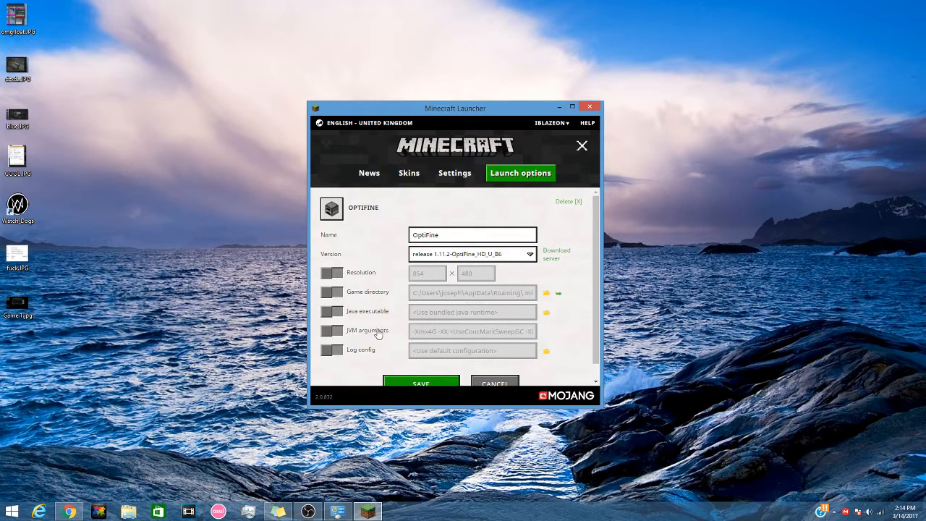
{"action": "left_click", "coordinate": [333, 330]}
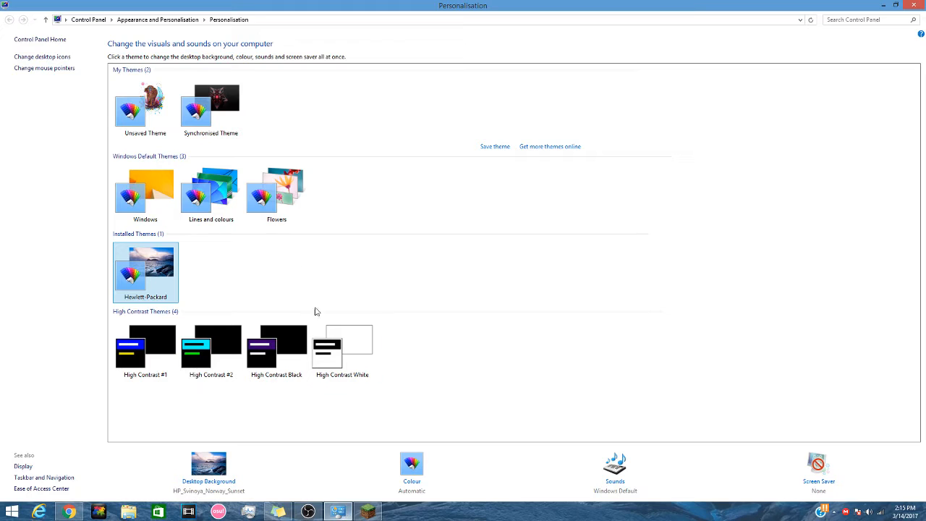
Step: Return to the main Control Panel page and enter System and Security
{"action": "left_click", "coordinate": [11, 21]}
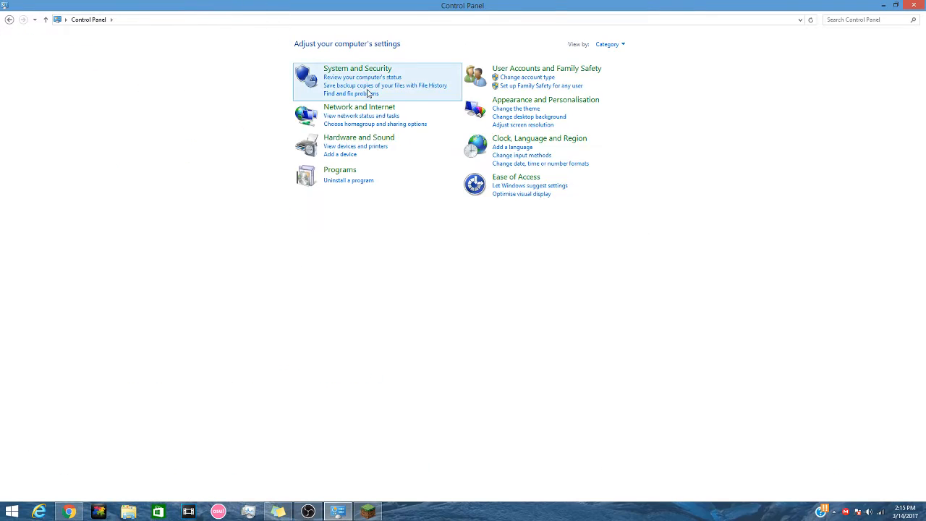
{"action": "mouse_move", "coordinate": [356, 68]}
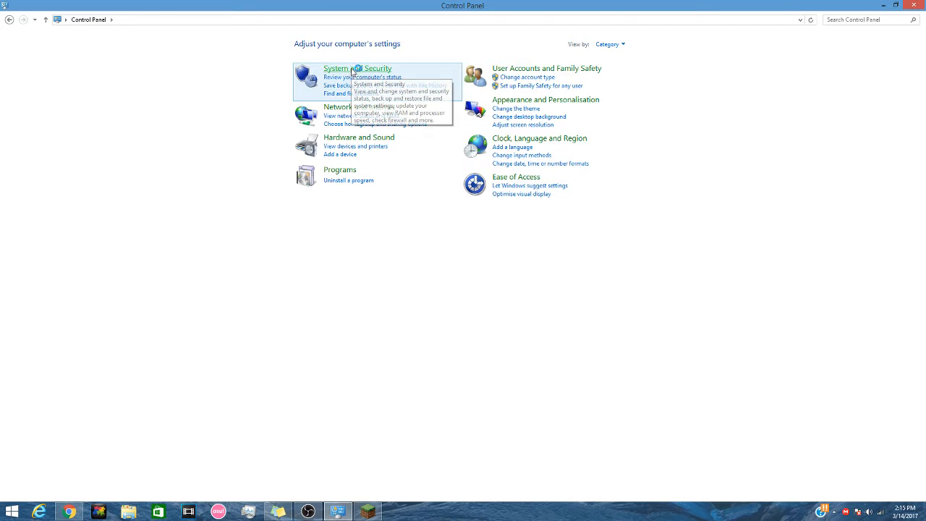
{"action": "left_click", "coordinate": [356, 68]}
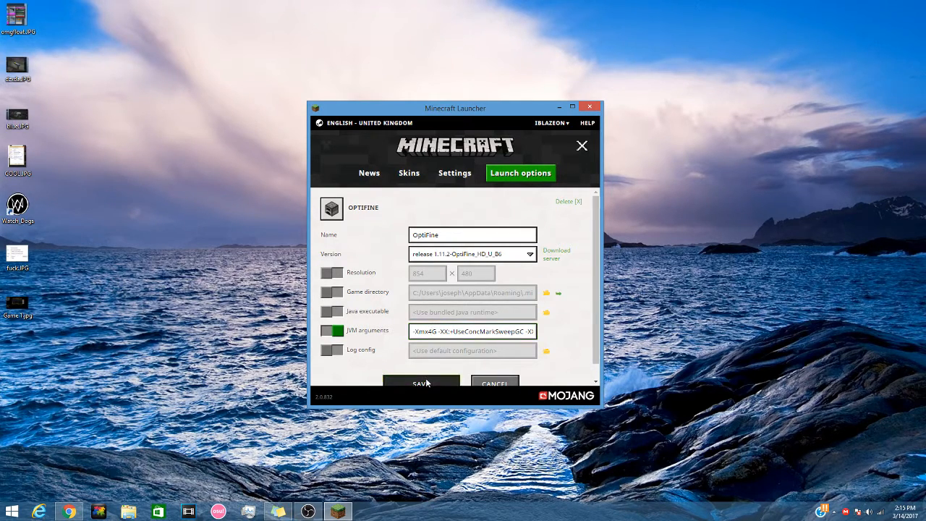
Step: Save the OptiFine profile, return to News and launch the game with Play
{"action": "left_click", "coordinate": [421, 383]}
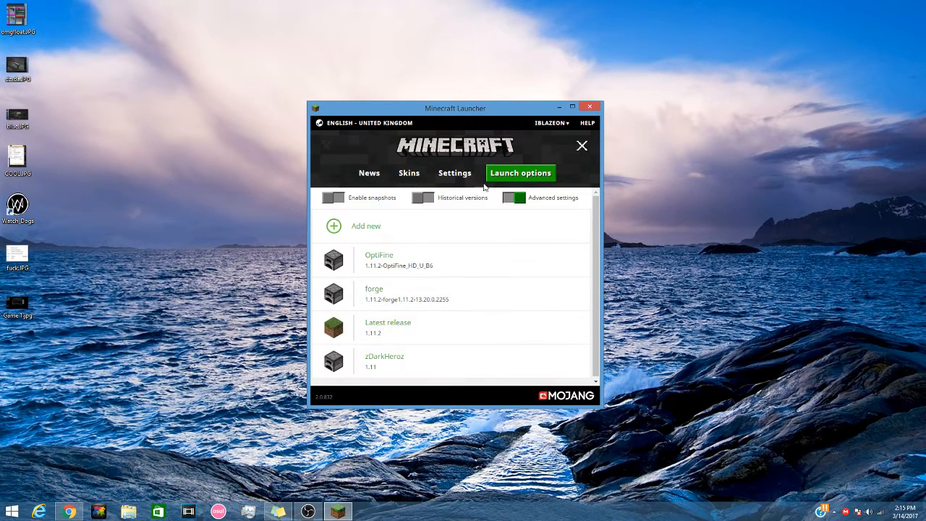
{"action": "left_click", "coordinate": [369, 174]}
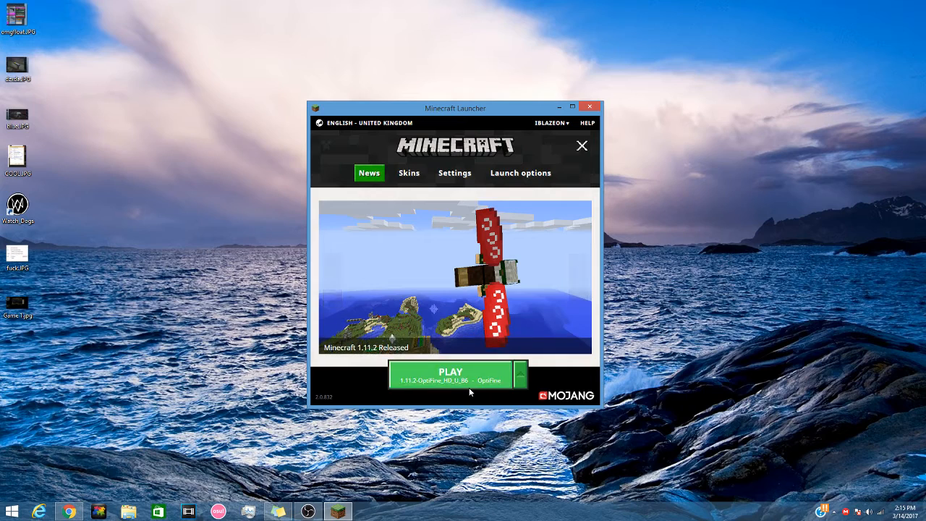
{"action": "left_click", "coordinate": [450, 375]}
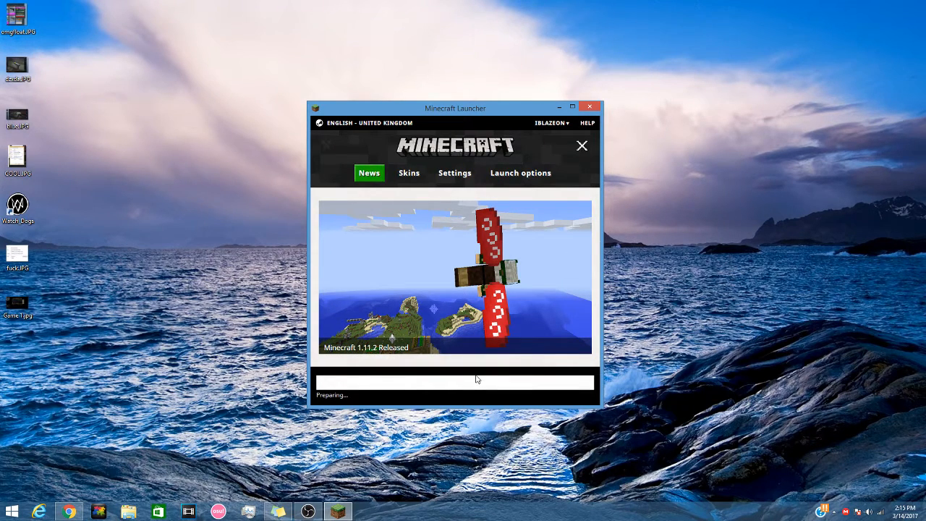
{"action": "left_click", "coordinate": [591, 107]}
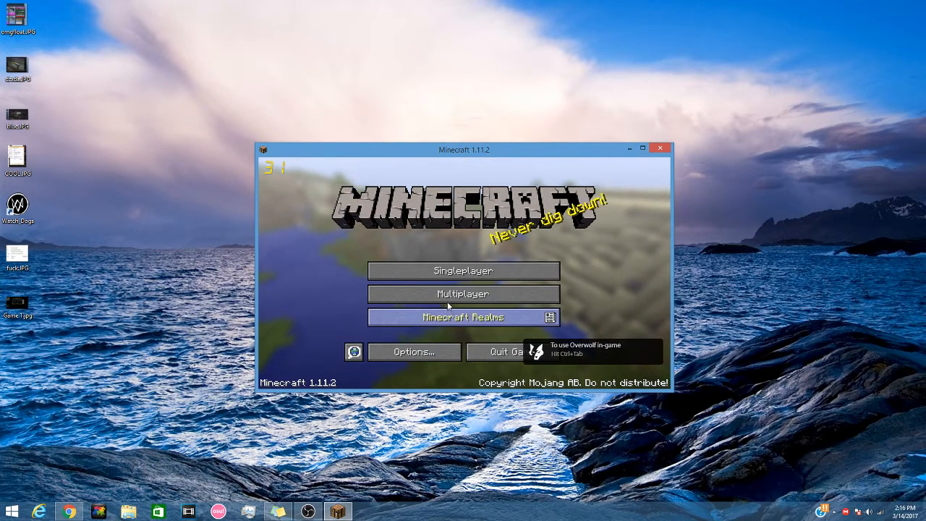
Step: Start a singleplayer game and load a world
{"action": "left_click", "coordinate": [464, 294]}
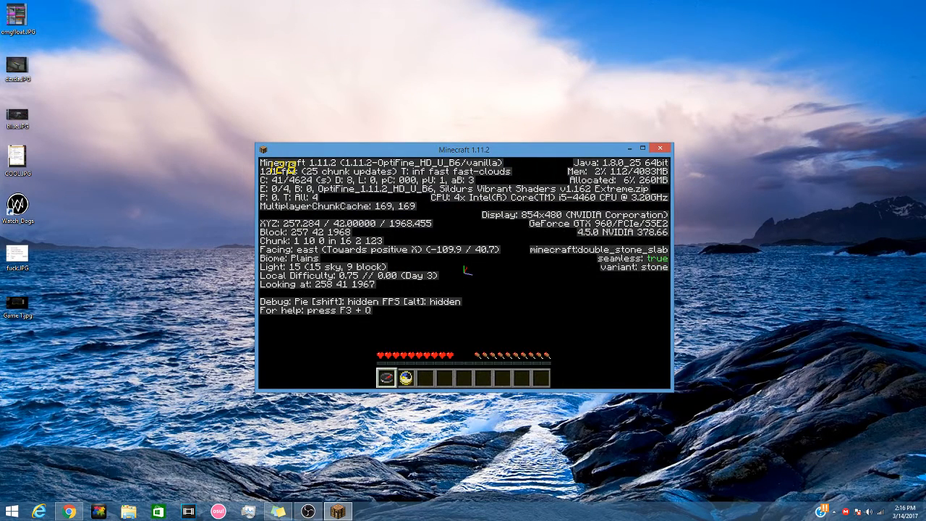
Step: Pause the game with Esc while the F3 debug screen shows about 4 GB max memory
{"action": "key", "text": "Escape"}
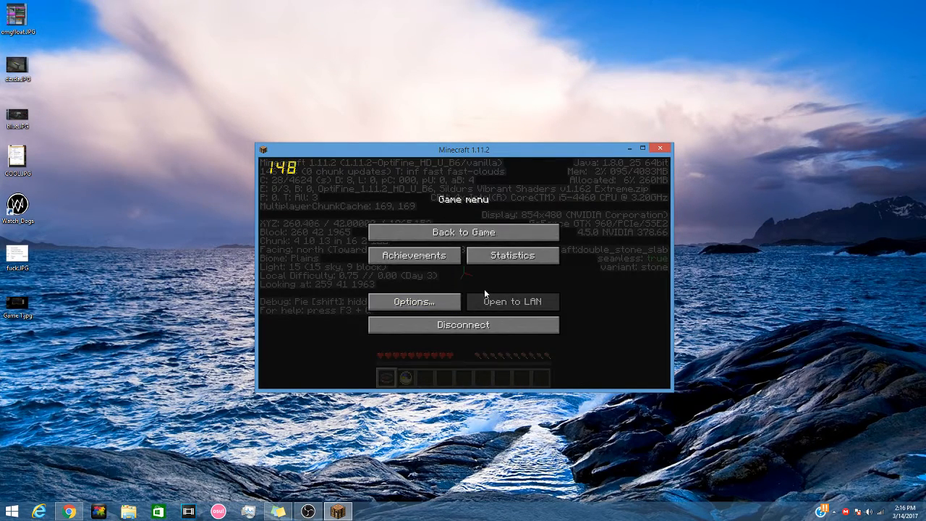
{"action": "mouse_move", "coordinate": [648, 177]}
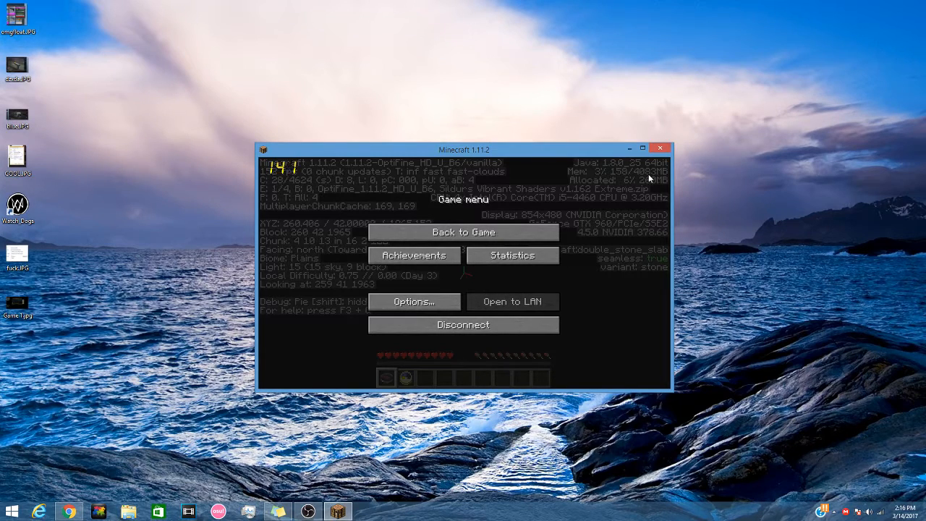